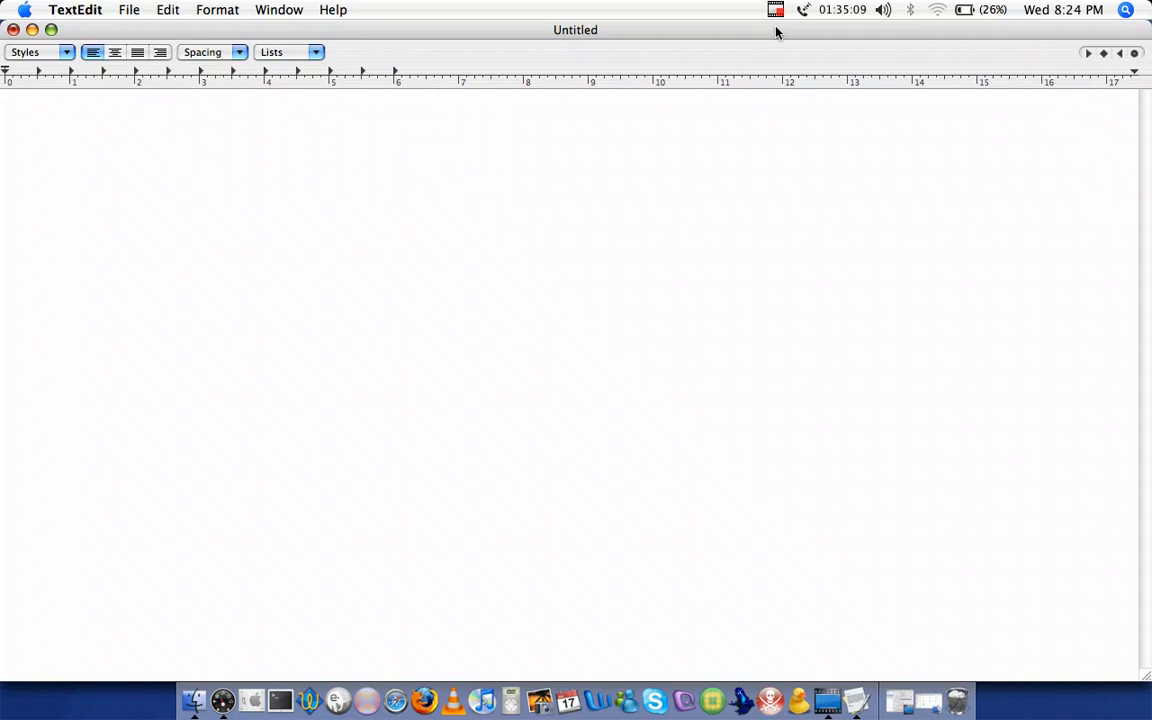
- Type 'Main' and 'End' a few lines apart, with the cursor on the line below Main
{"action": "type", "text": "M"}
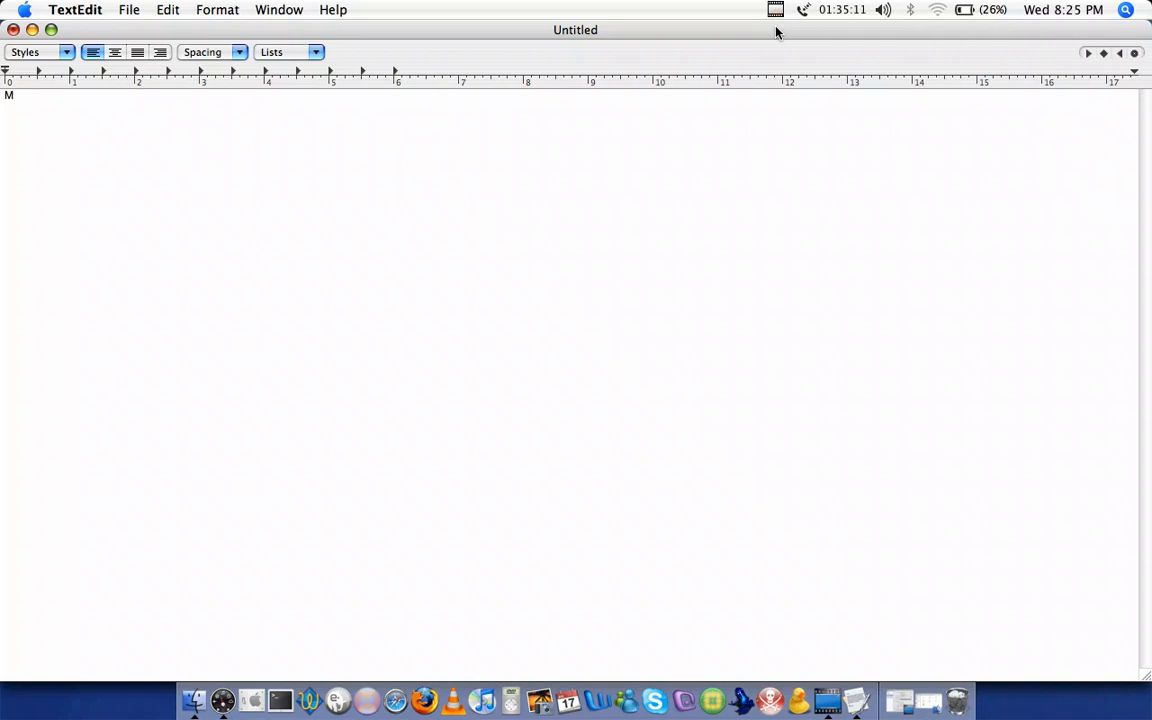
{"action": "key", "text": "Backspace"}
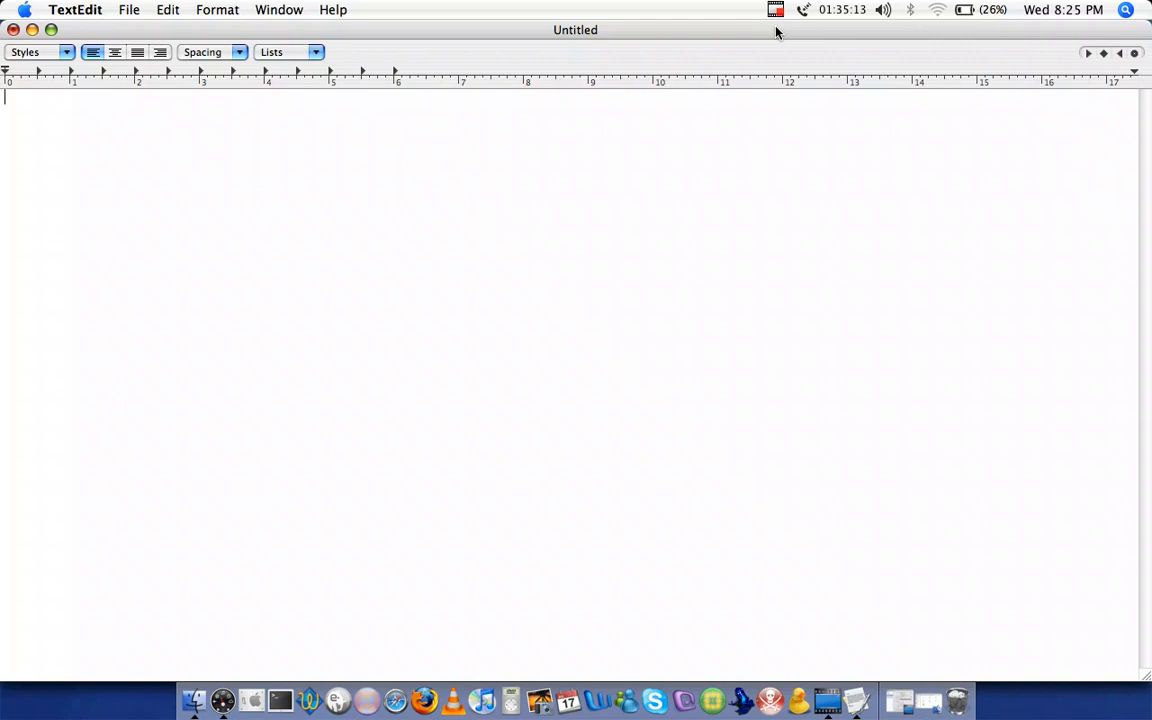
{"action": "type", "text": "Ma"}
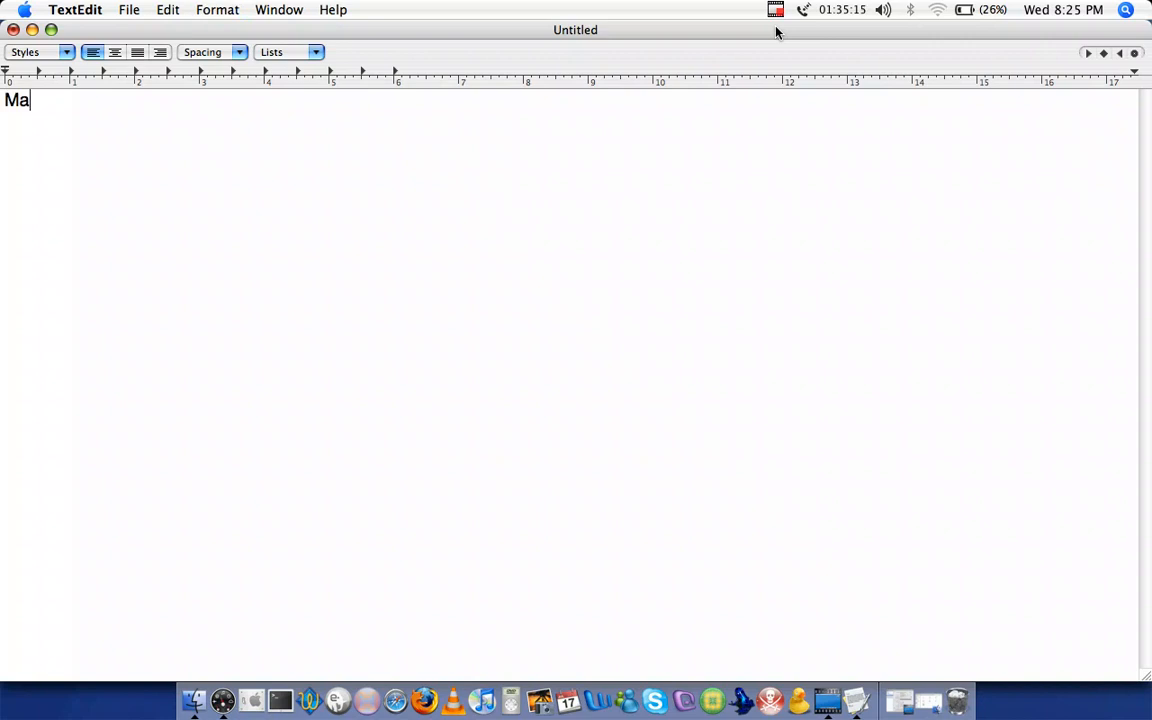
{"action": "type", "text": "in"}
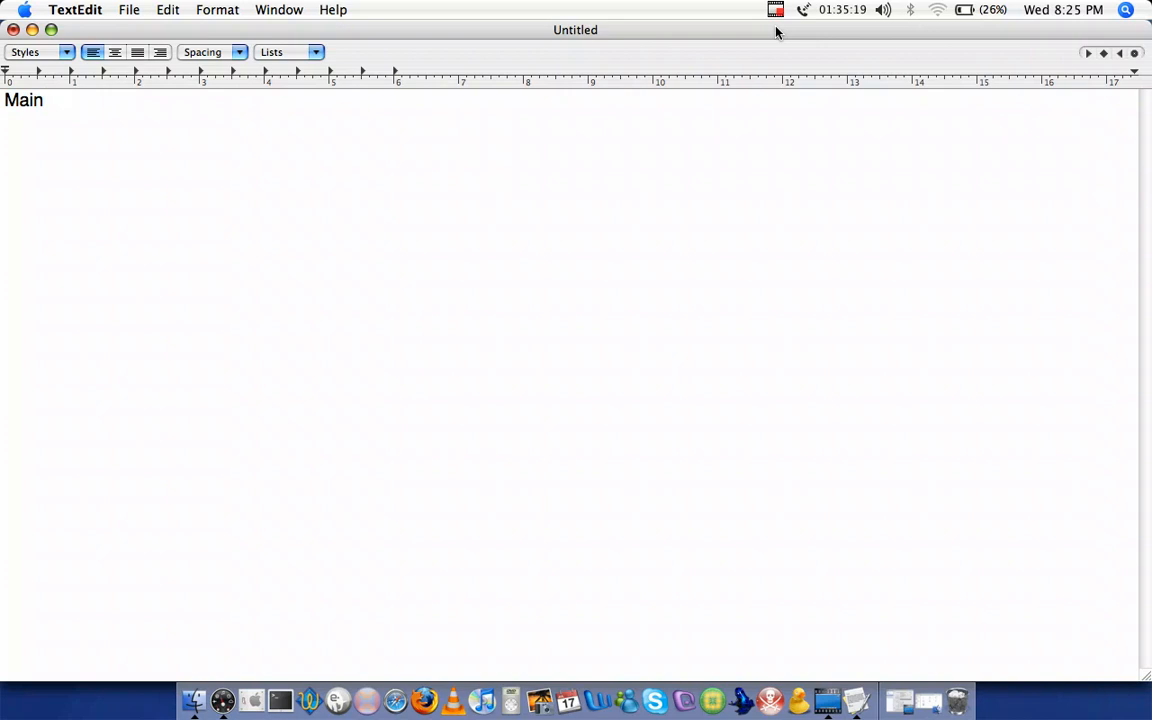
{"action": "type", "text": "E"}
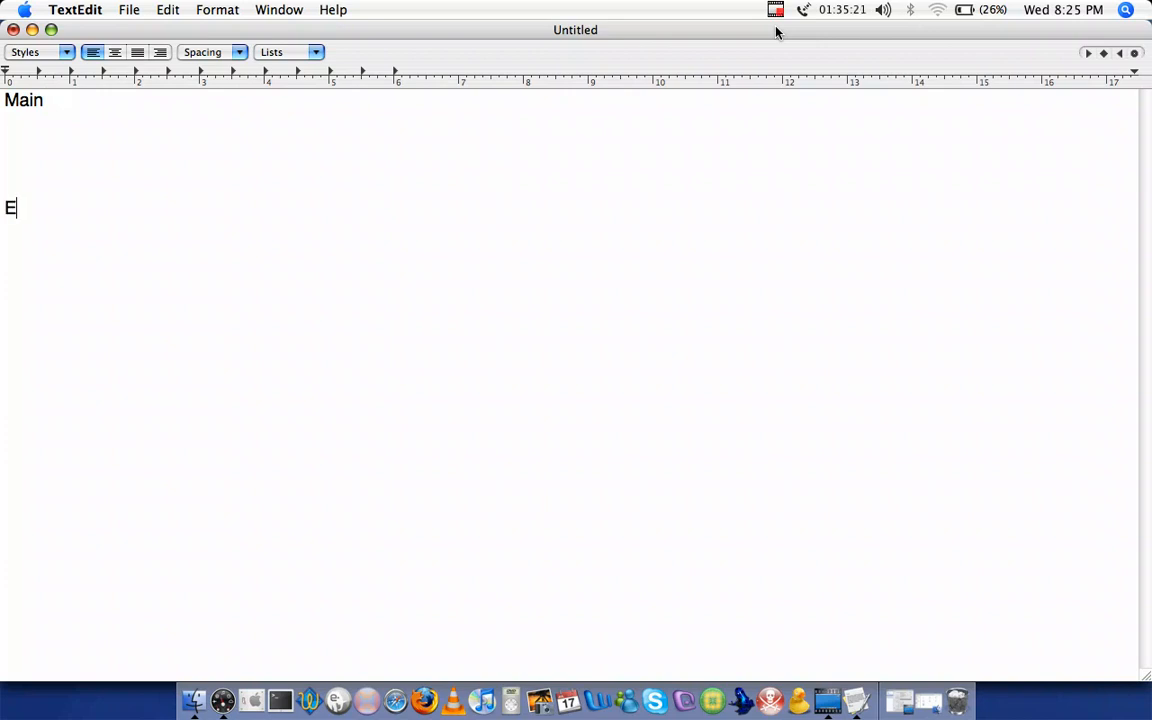
{"action": "type", "text": "nd"}
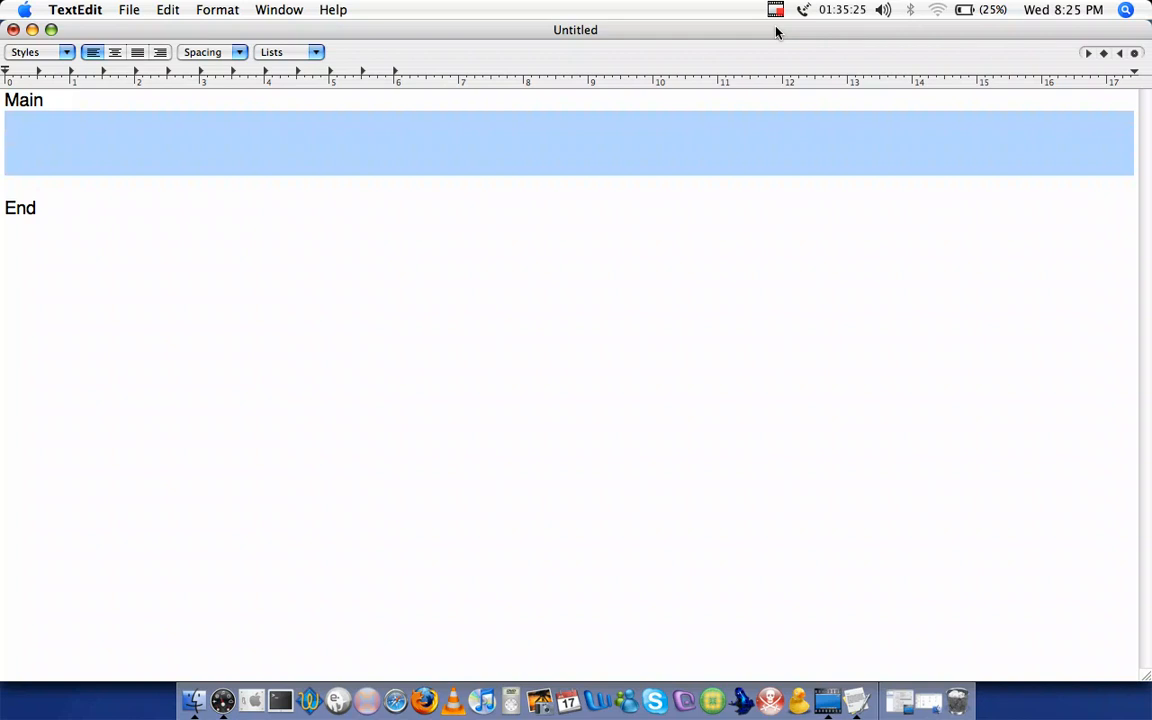
{"action": "left_click", "coordinate": [570, 140]}
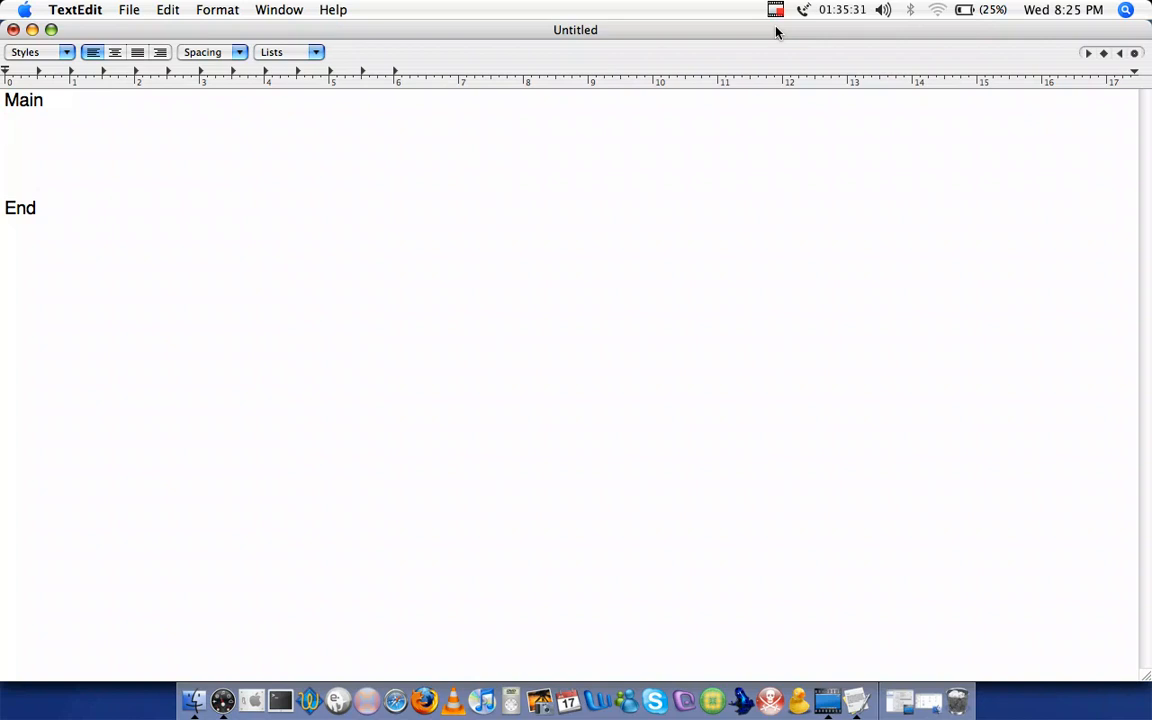
- Add indented 'Integer X' and 'Integer Y' declarations on consecutive lines under Main
{"action": "type", "text": "Integer"}
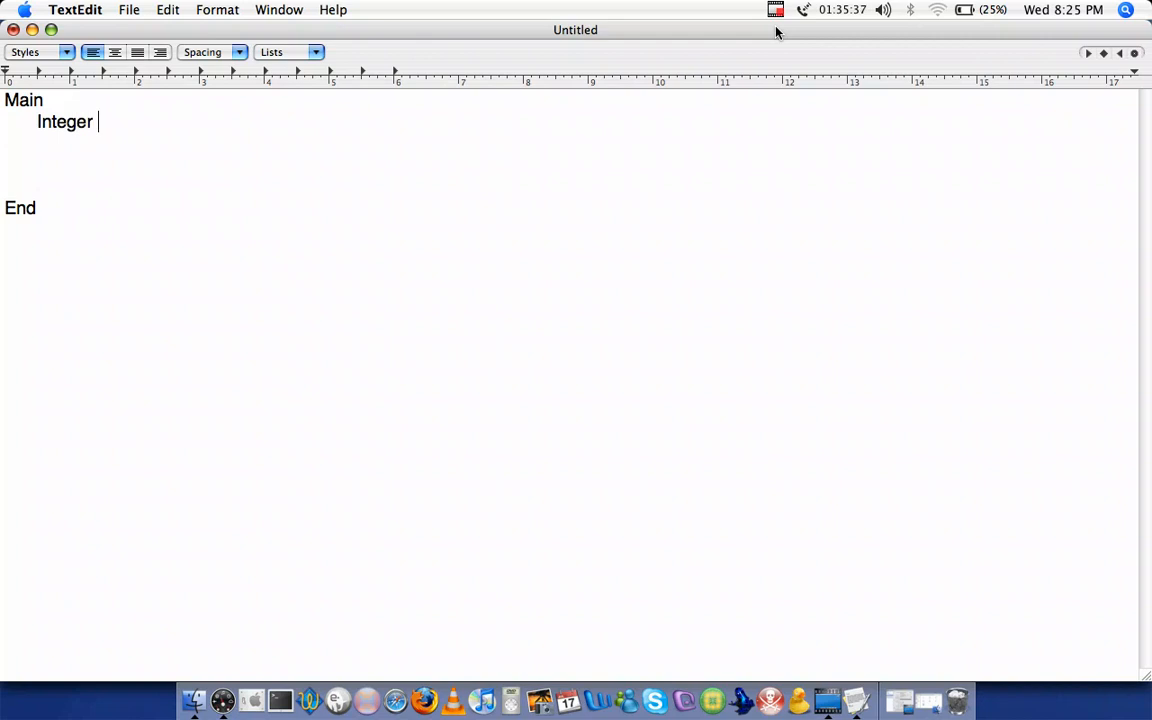
{"action": "type", "text": "X"}
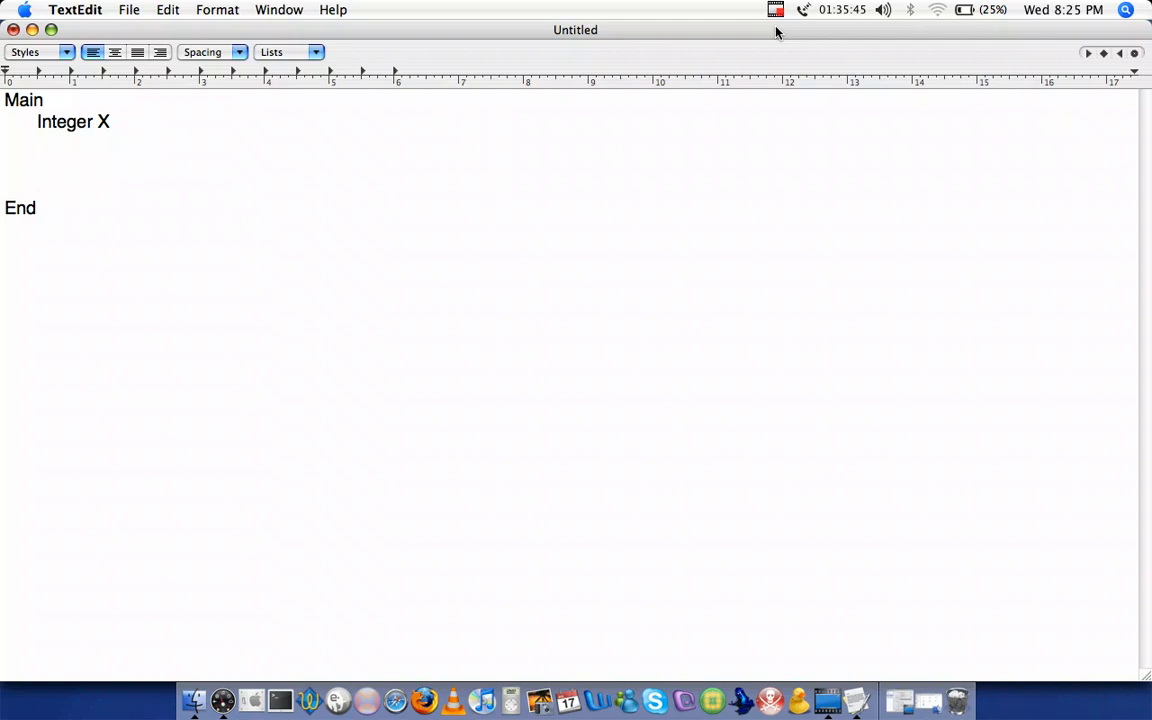
{"action": "left_click", "coordinate": [110, 121]}
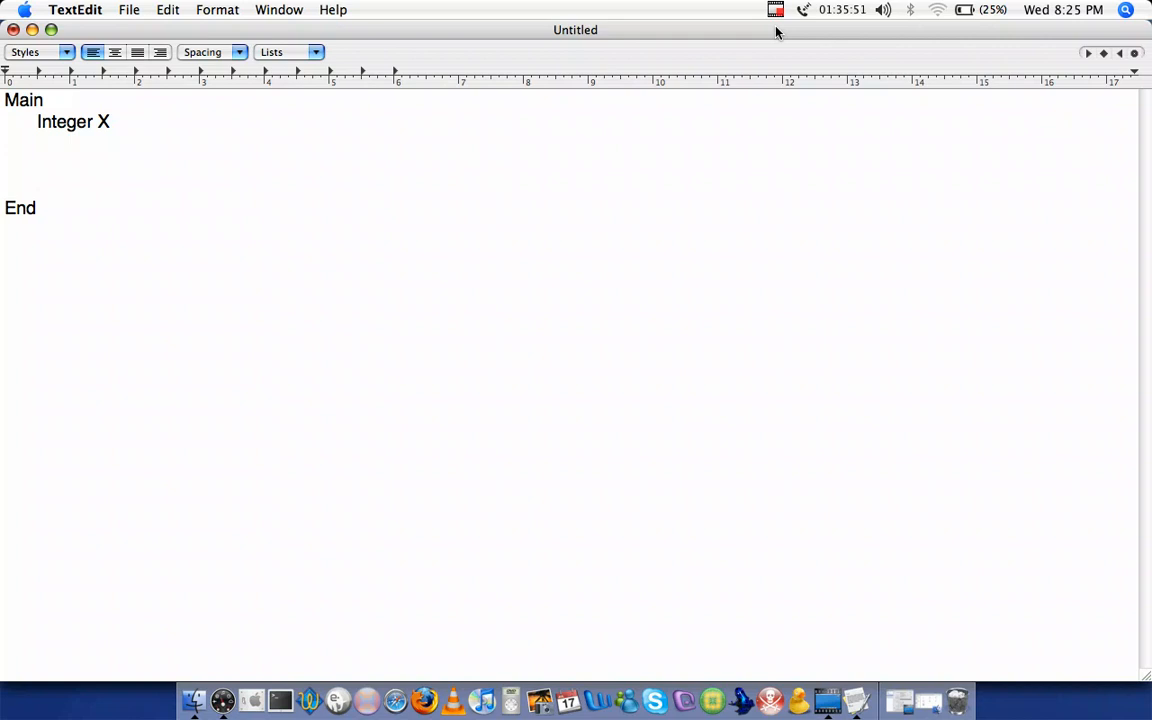
{"action": "type", "text": "Int"}
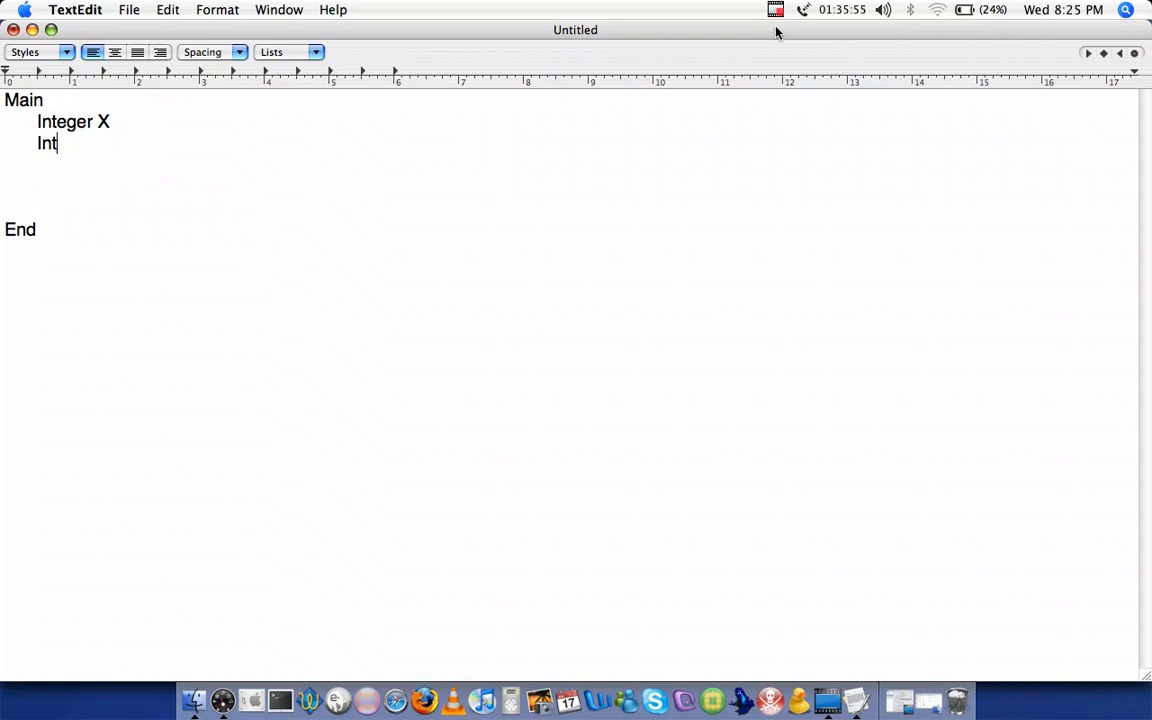
{"action": "type", "text": "eger Y"}
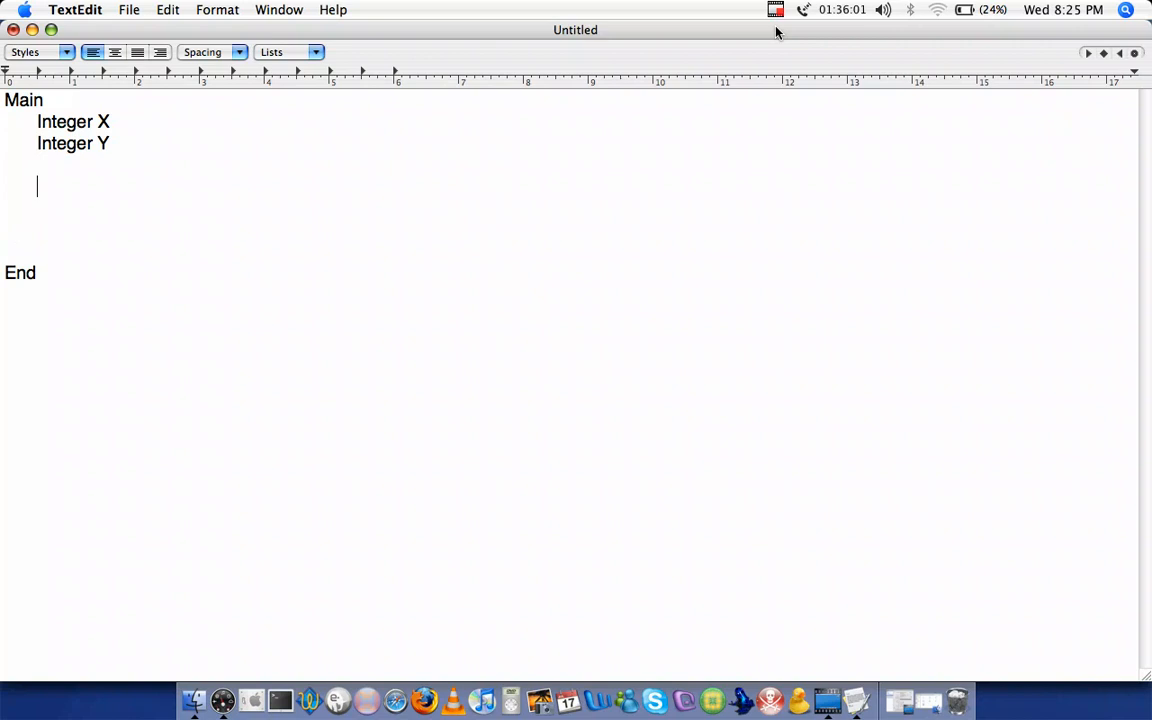
- Type the assignments 'X = 10' and 'Y = 5' after a blank line
{"action": "type", "text": "X"}
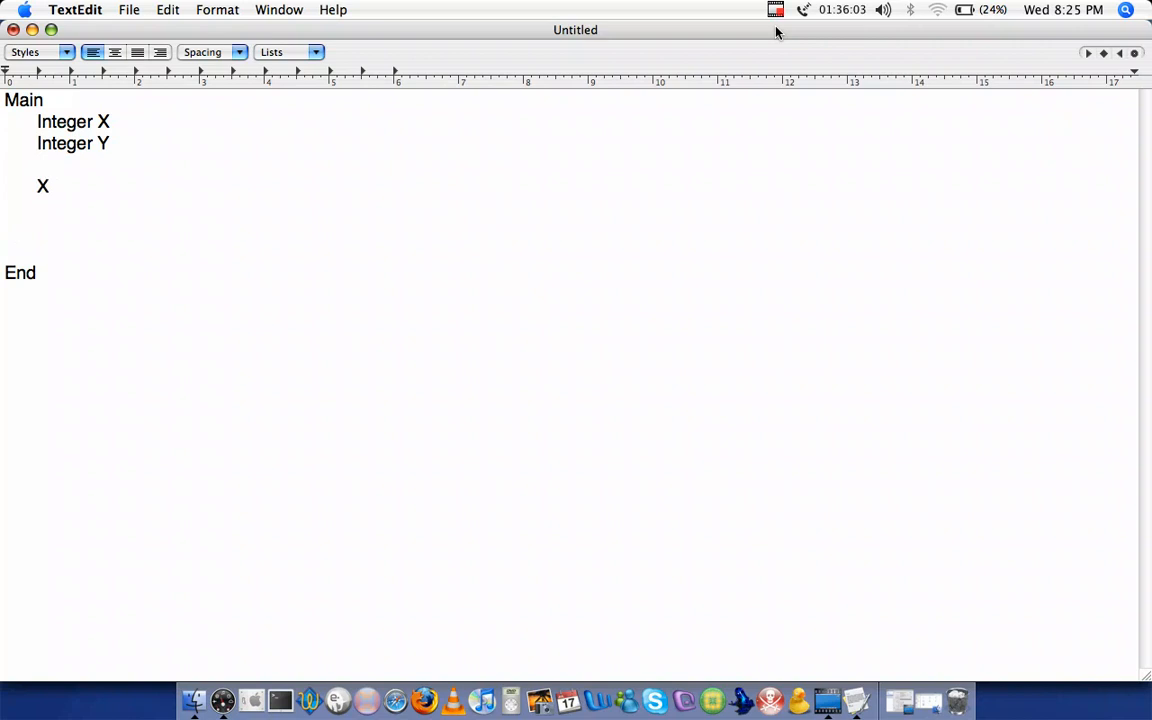
{"action": "type", "text": "= 10"}
{"action": "type", "text": "Y ="}
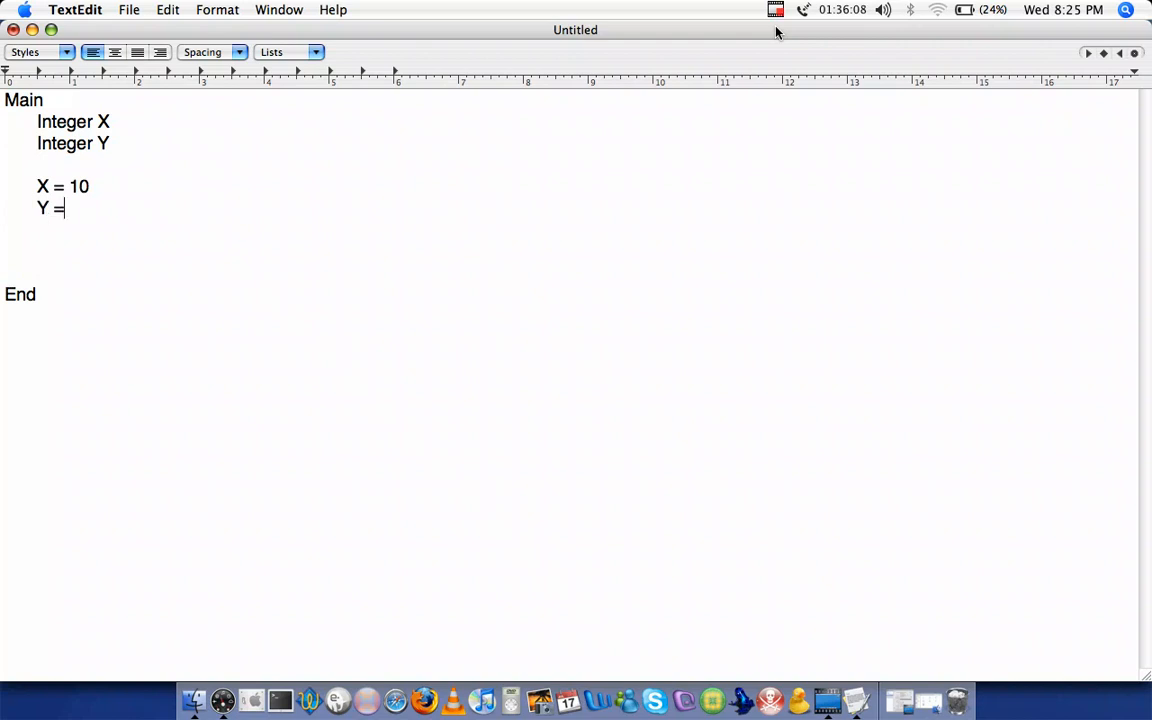
{"action": "type", "text": "5"}
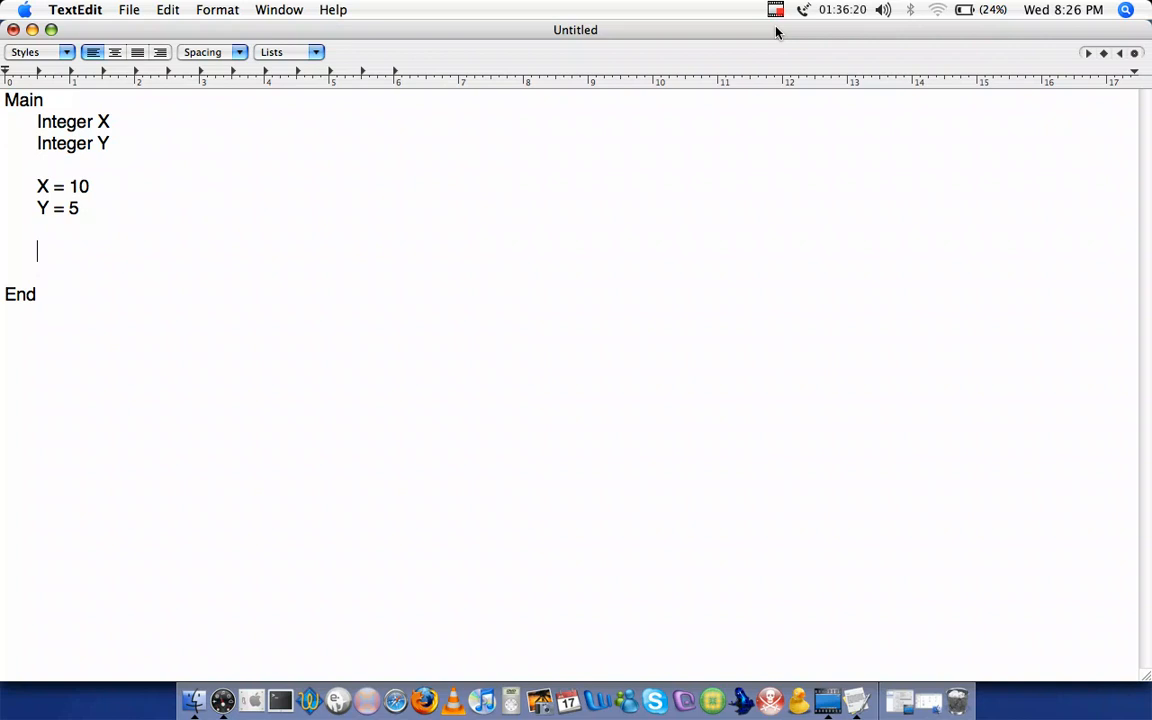
- Type 'PRINT X + Y' on the indented line just above End
{"action": "type", "text": "PRINT"}
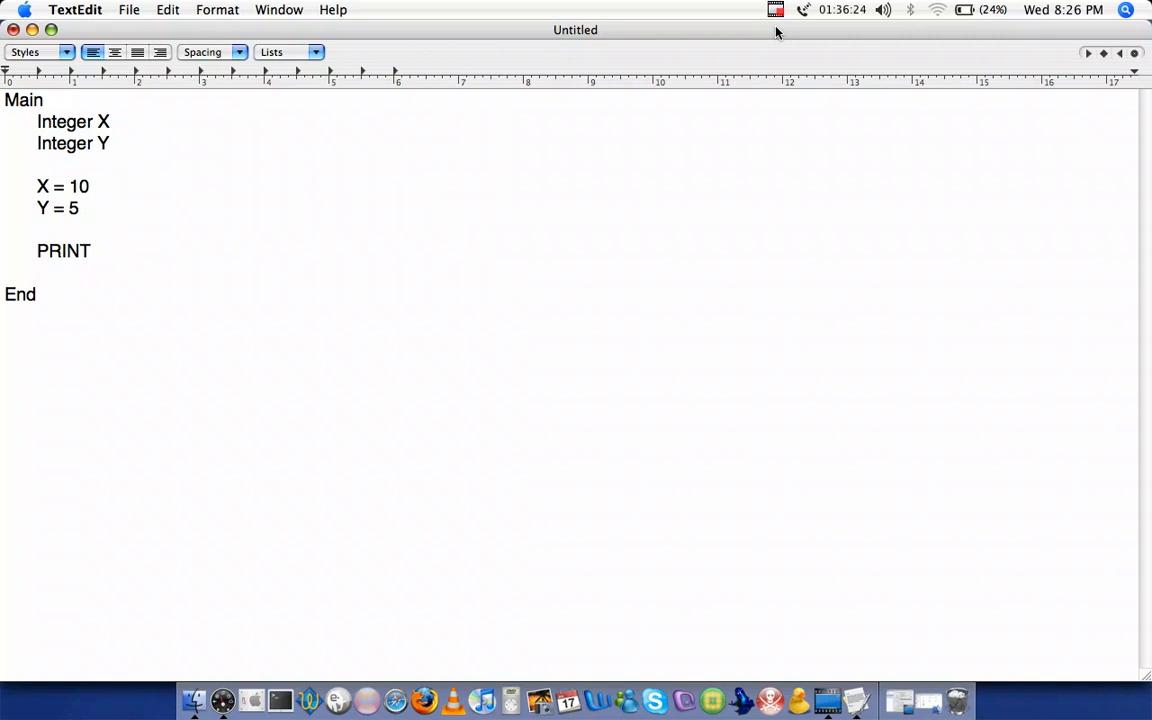
{"action": "type", "text": "X"}
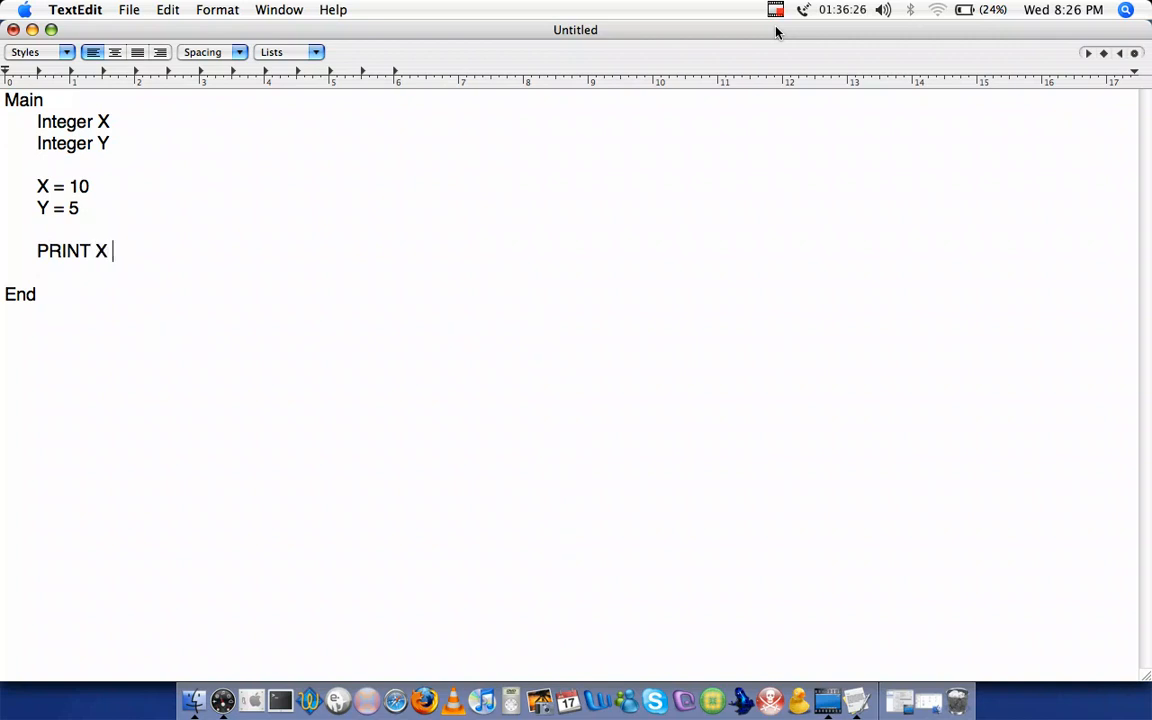
{"action": "type", "text": "+ Y"}
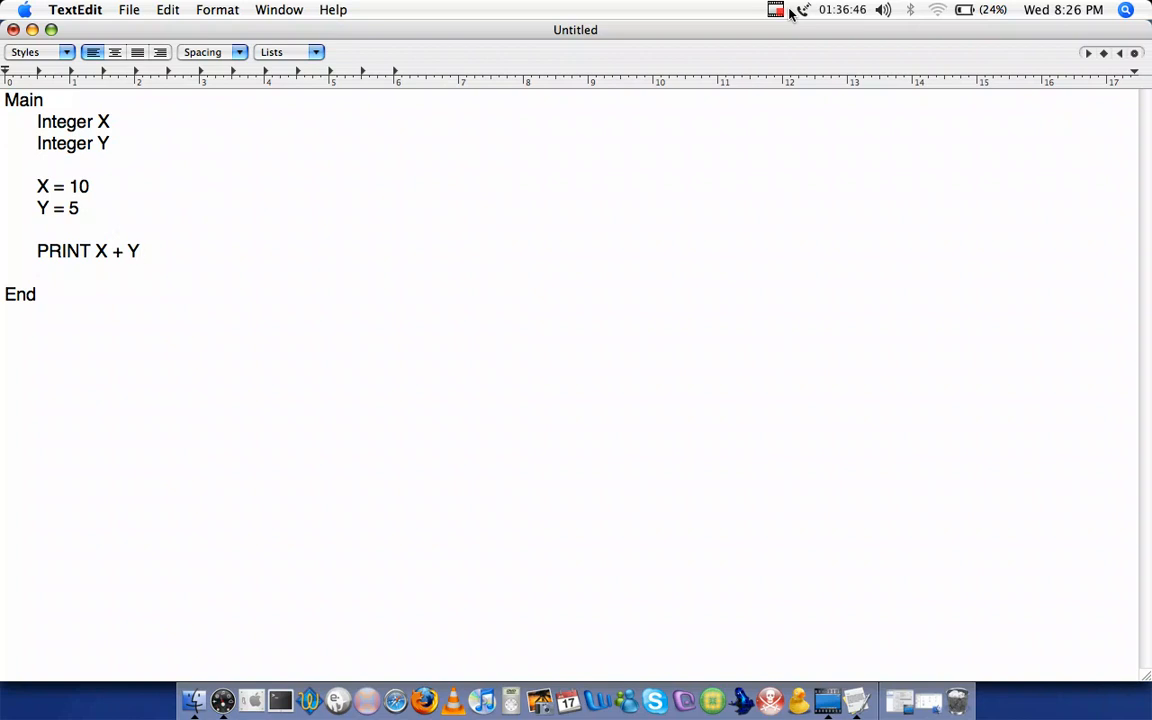
{"action": "left_click", "coordinate": [139, 251]}
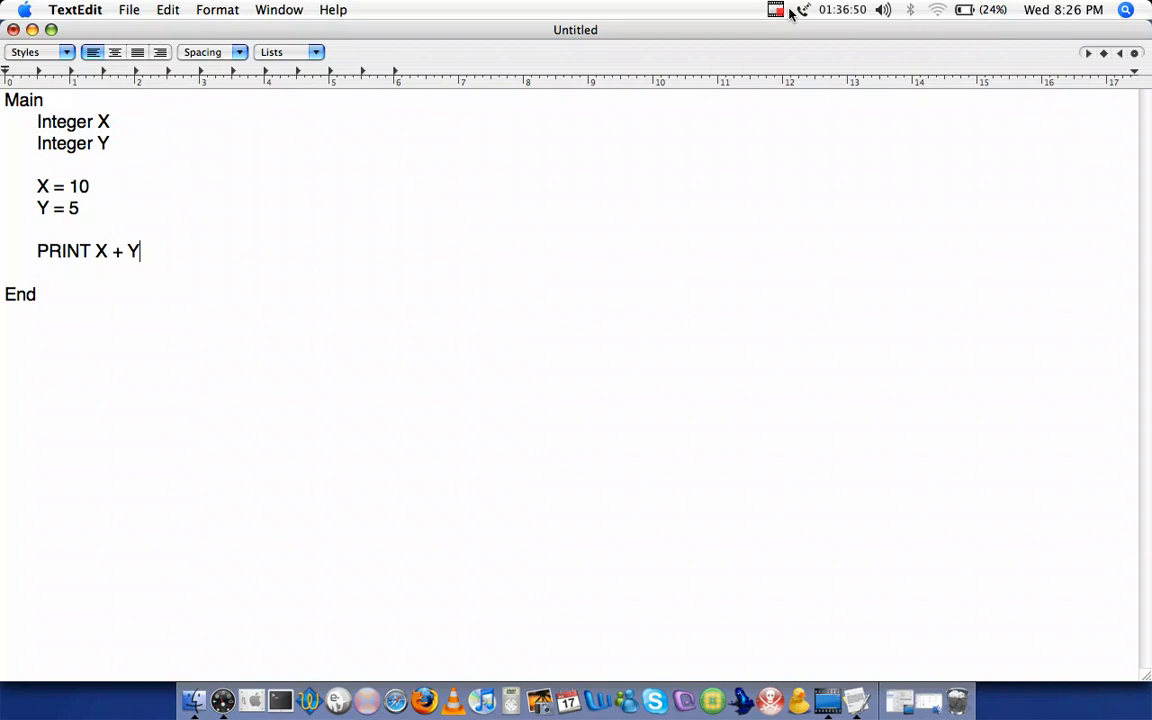